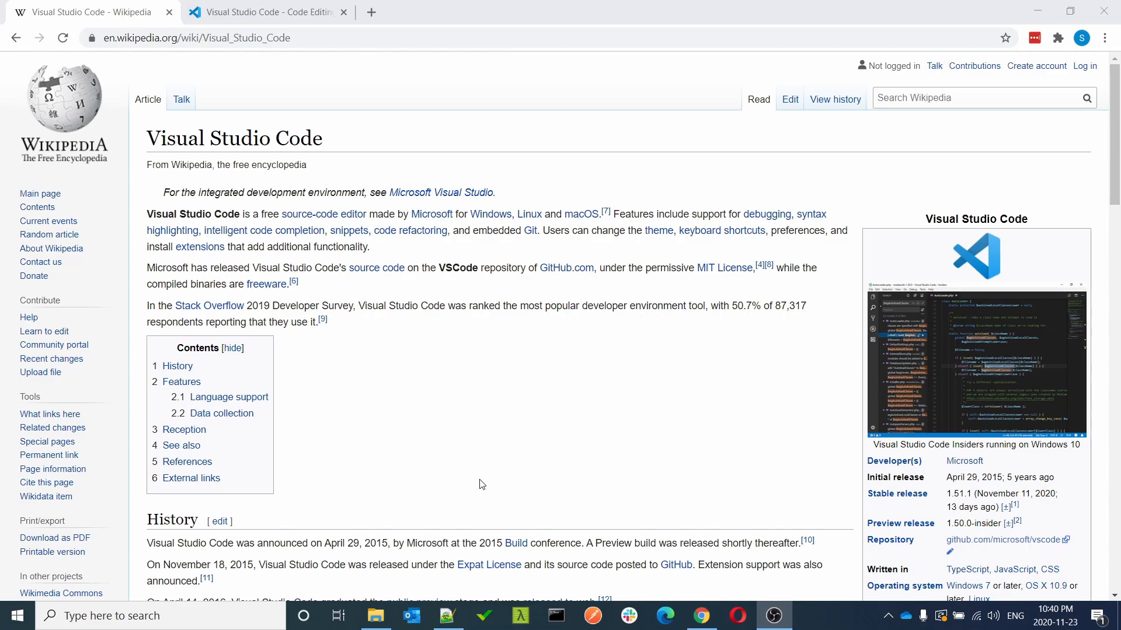
mouse_move(846, 490)
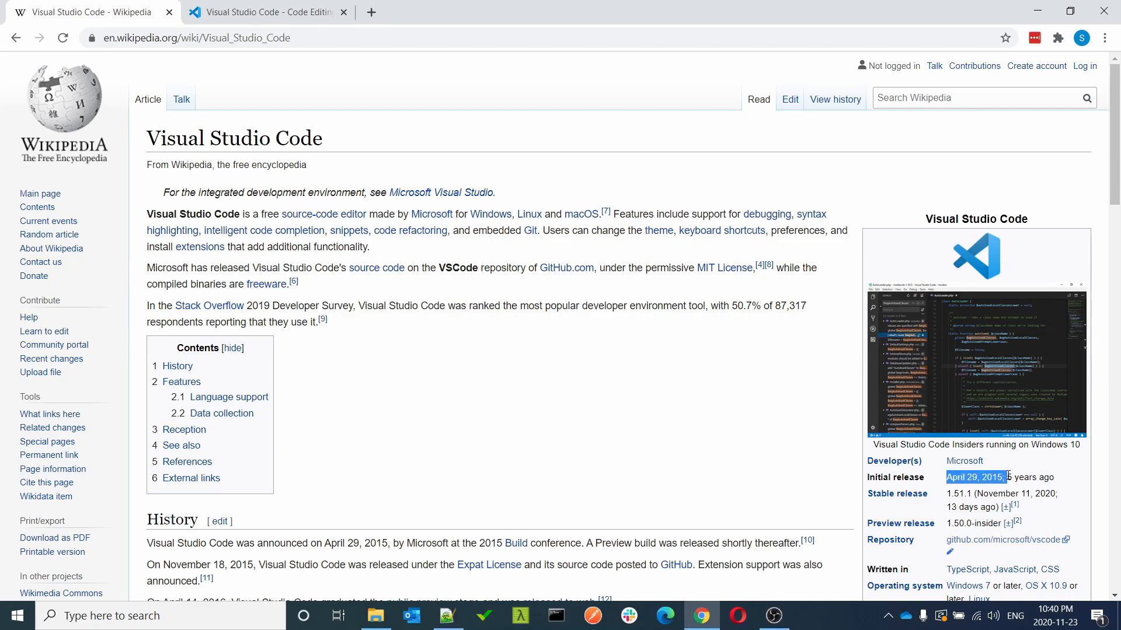
Step: Switch from the Wikipedia article to the Visual Studio Code website tab
scroll("down", 3)
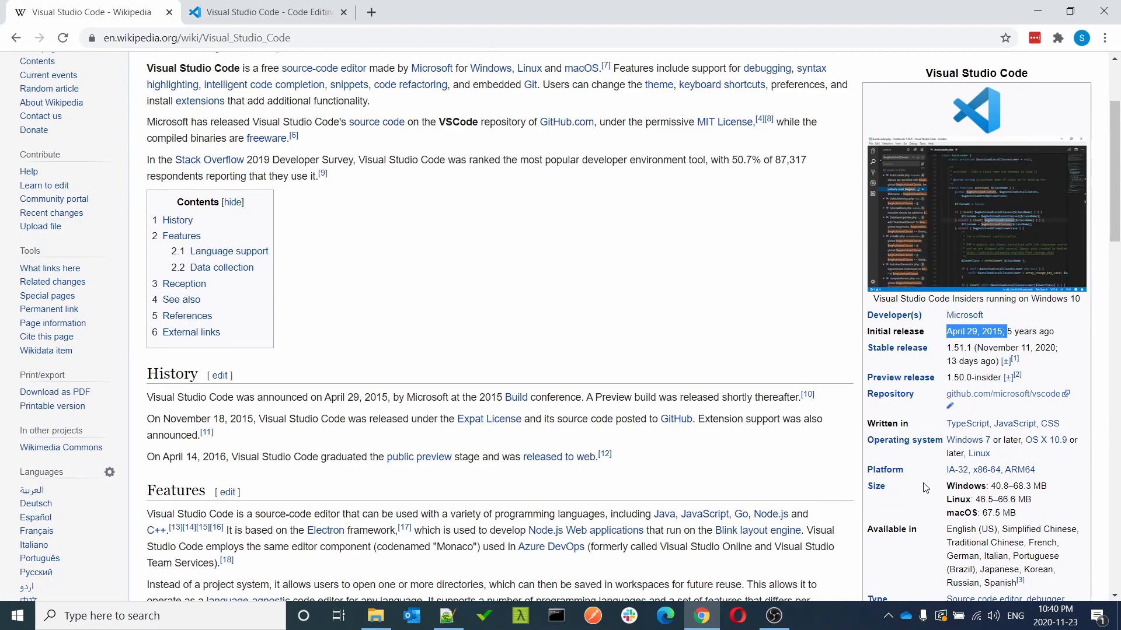
mouse_move(945, 481)
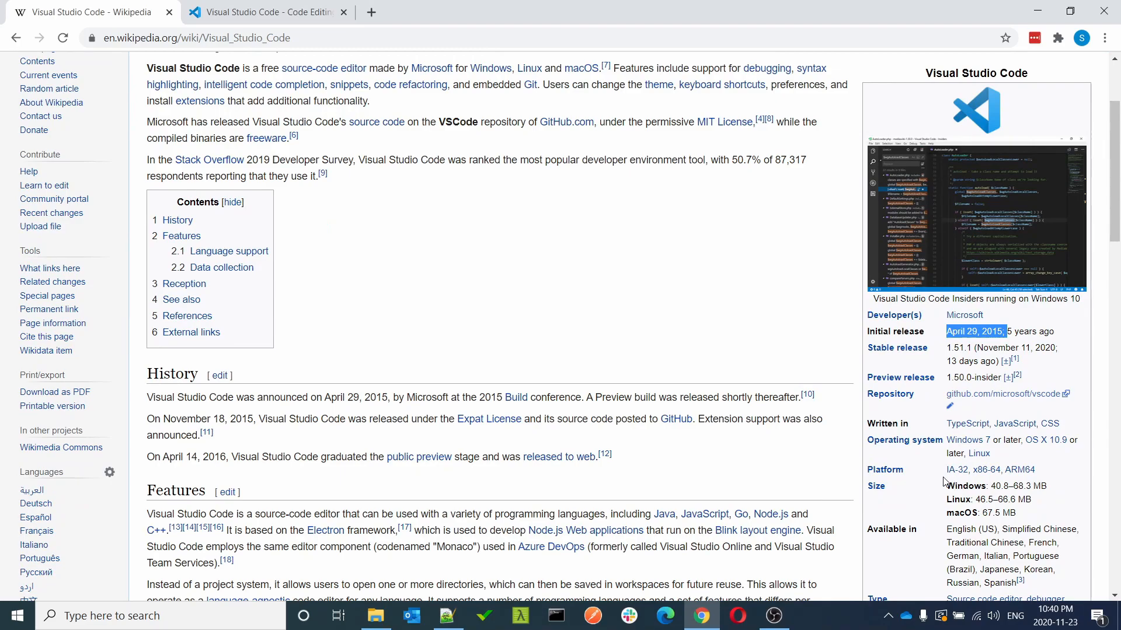
mouse_move(893, 434)
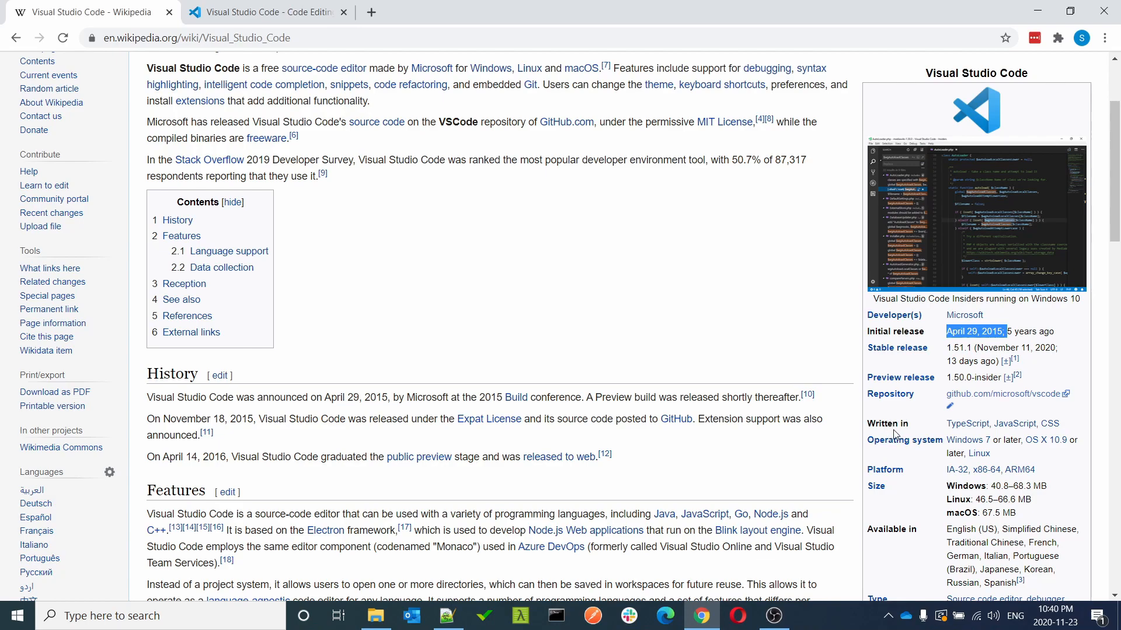
mouse_move(967, 425)
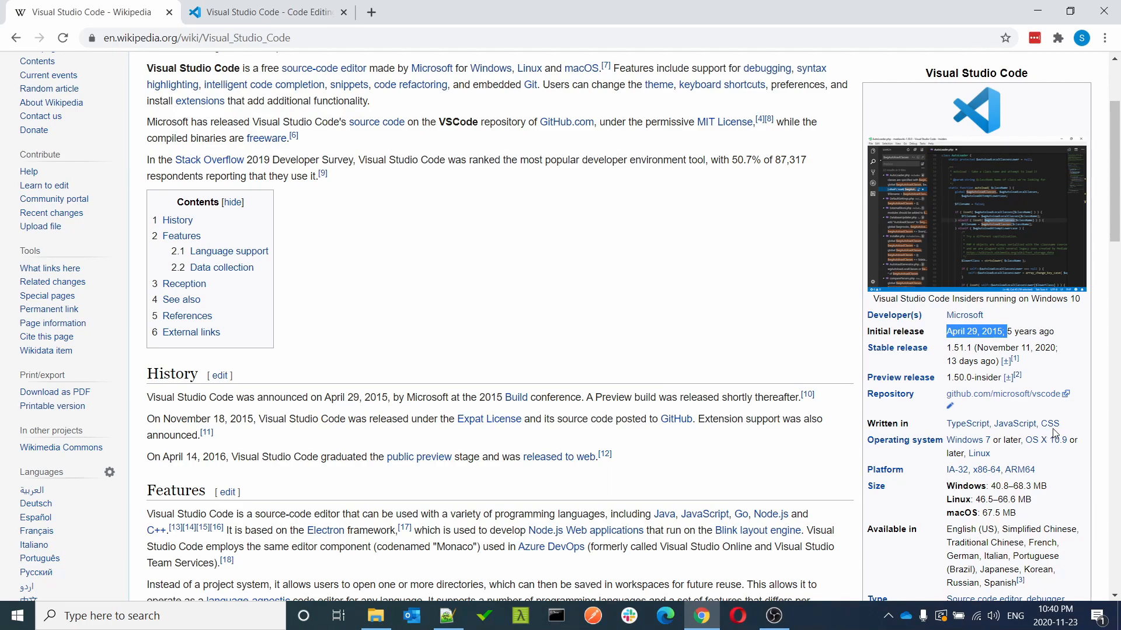
mouse_move(618, 411)
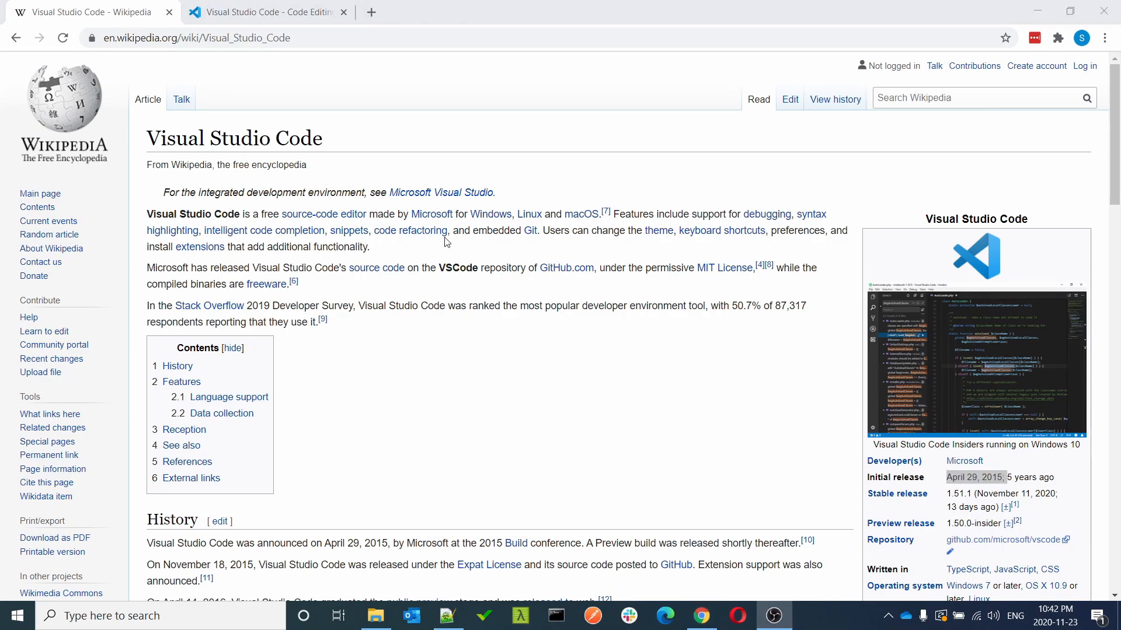
left_click(264, 12)
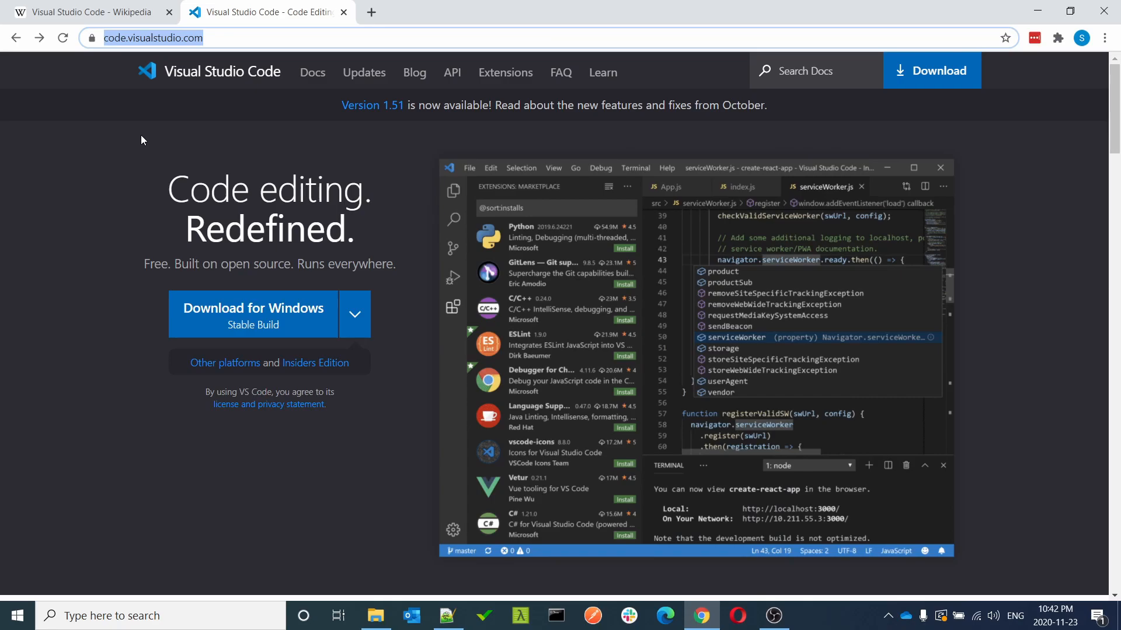
mouse_move(238, 33)
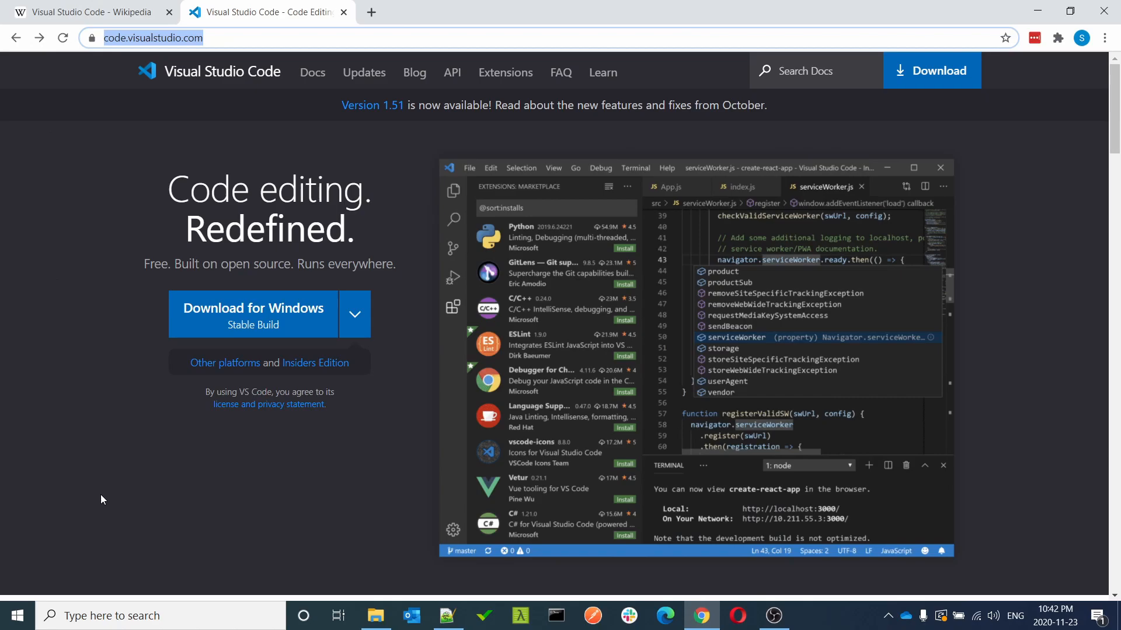
mouse_move(241, 500)
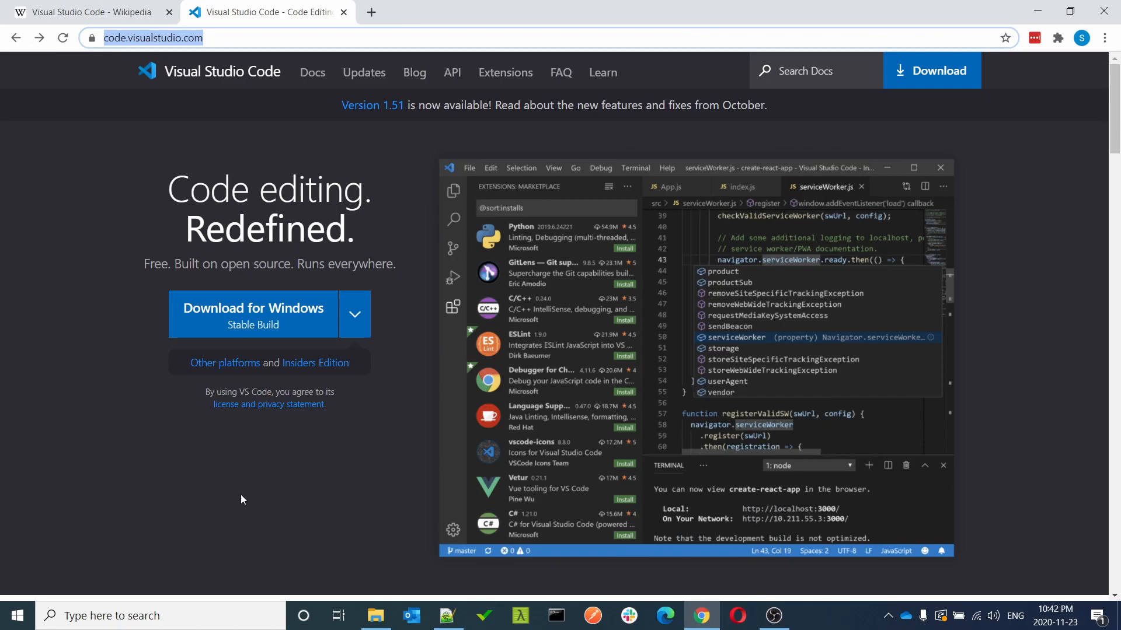
mouse_move(419, 314)
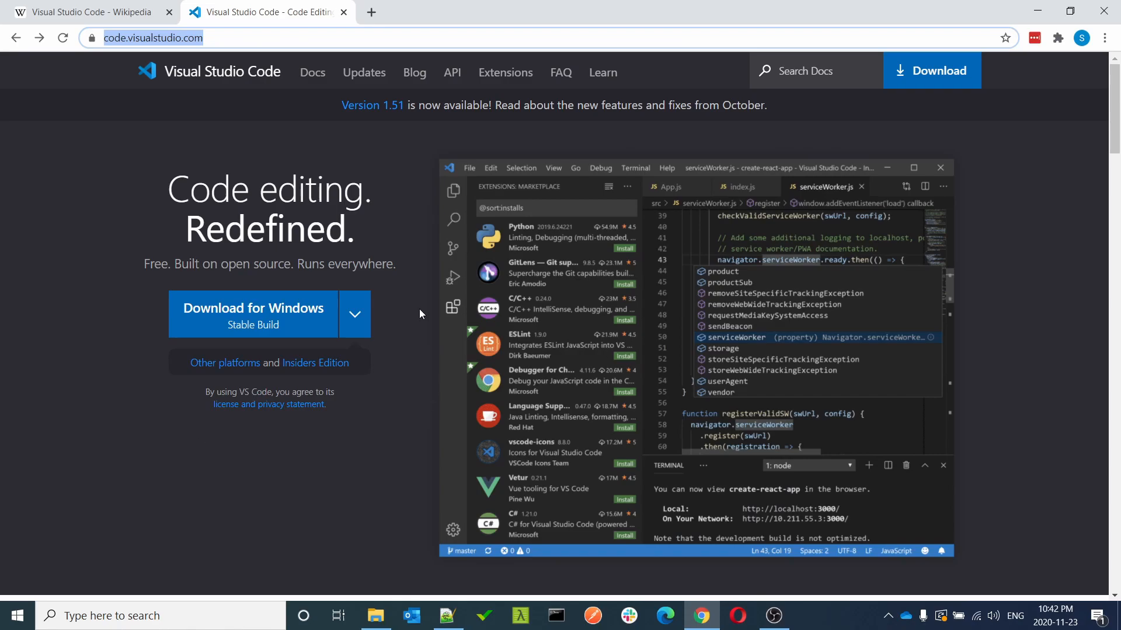
mouse_move(134, 251)
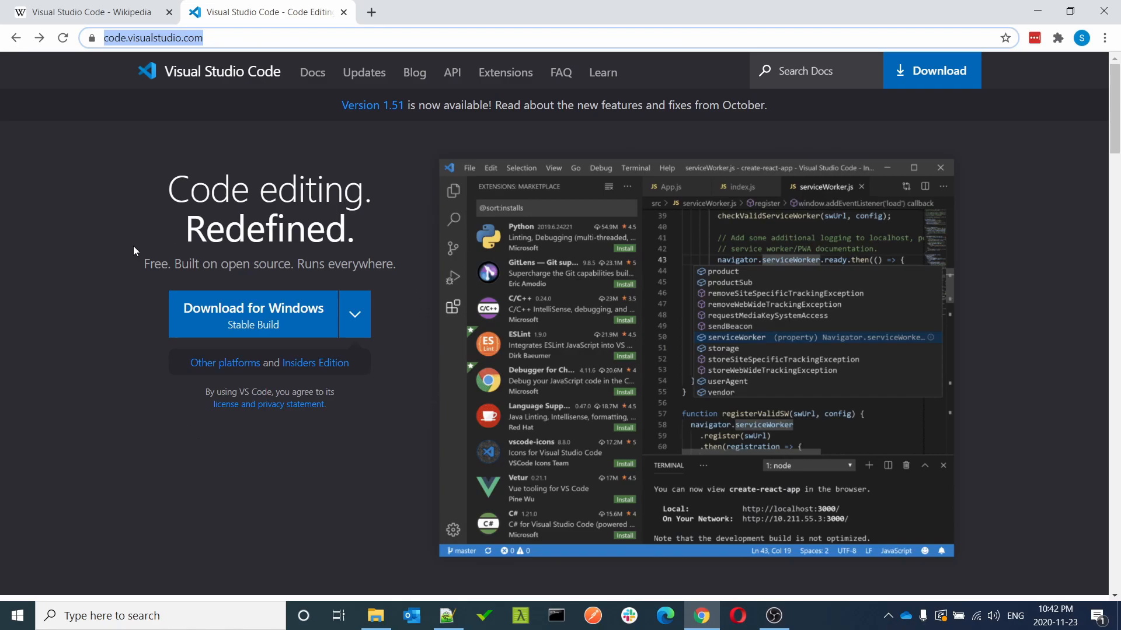
mouse_move(214, 324)
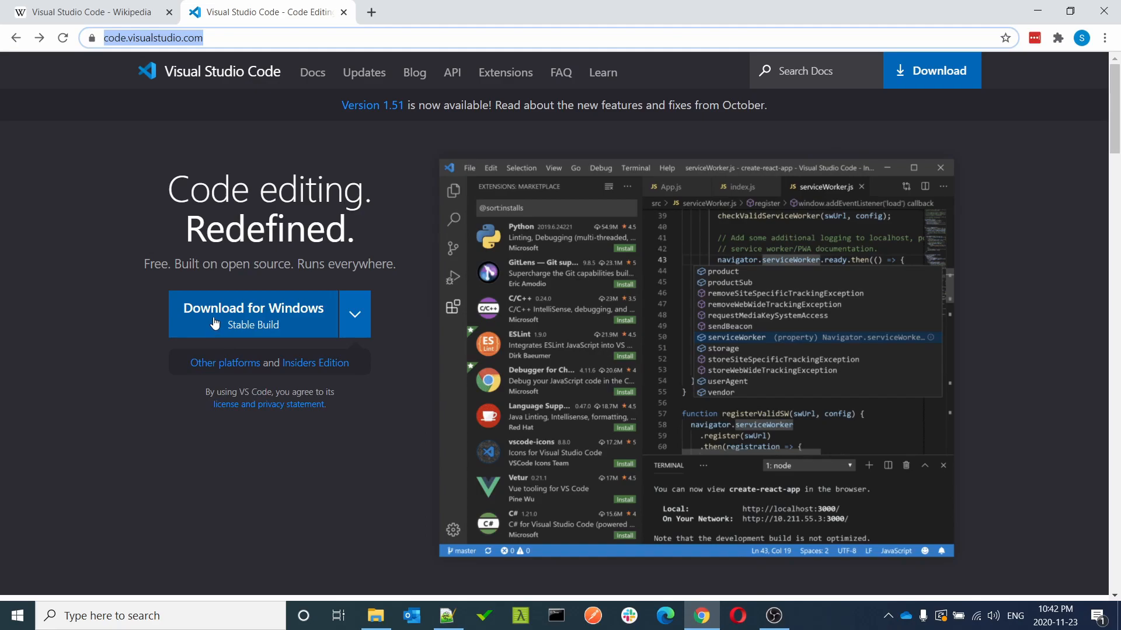
mouse_move(312, 328)
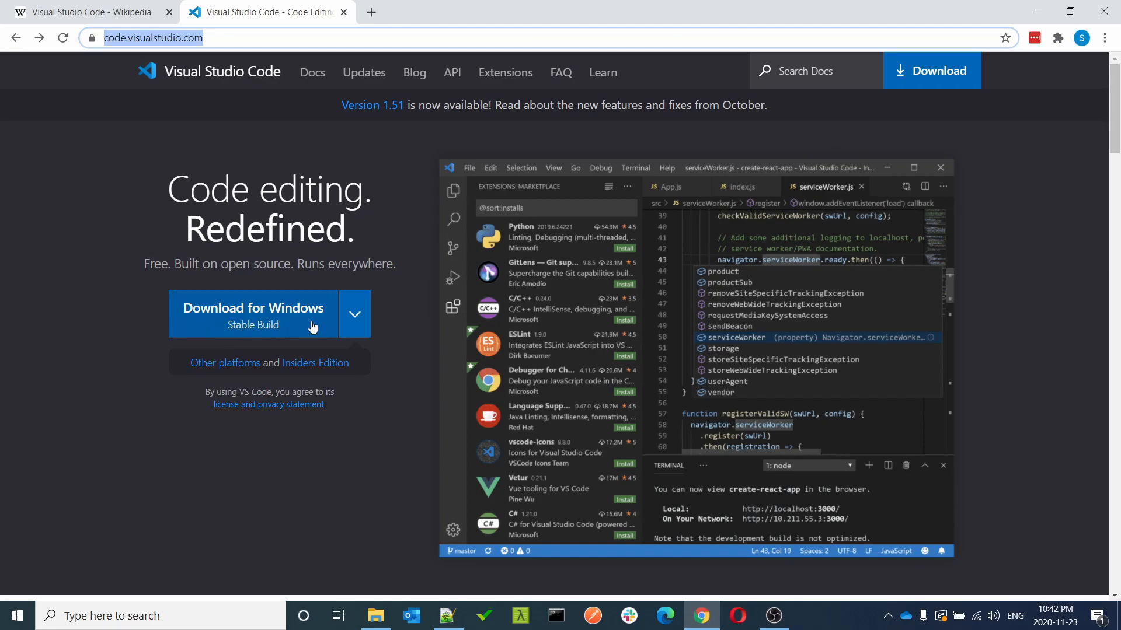
mouse_move(281, 322)
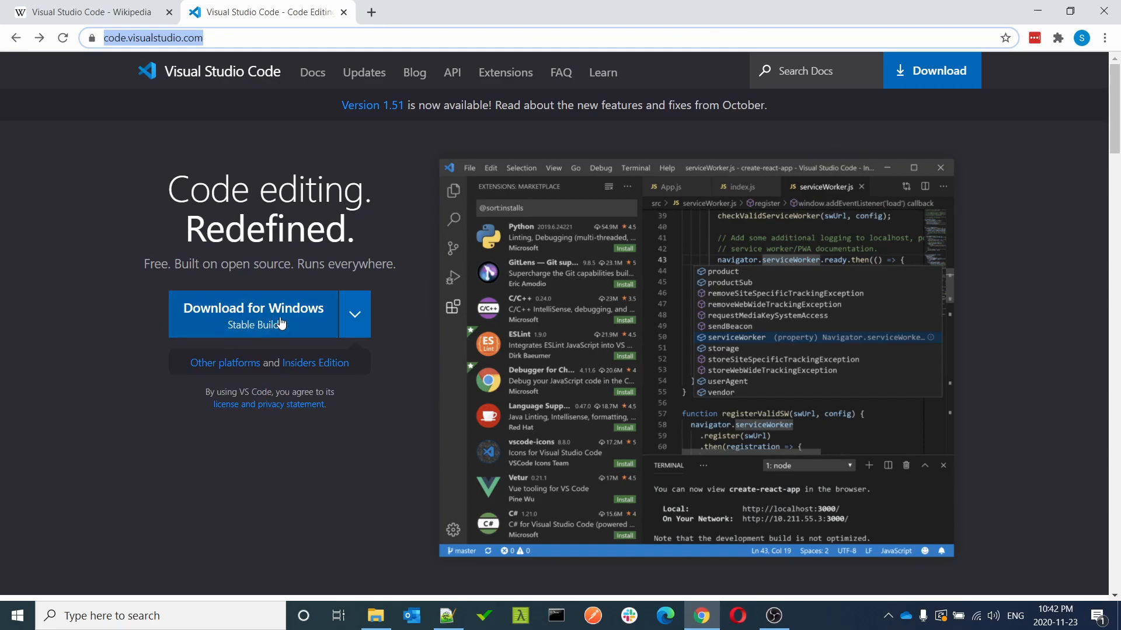
mouse_move(459, 330)
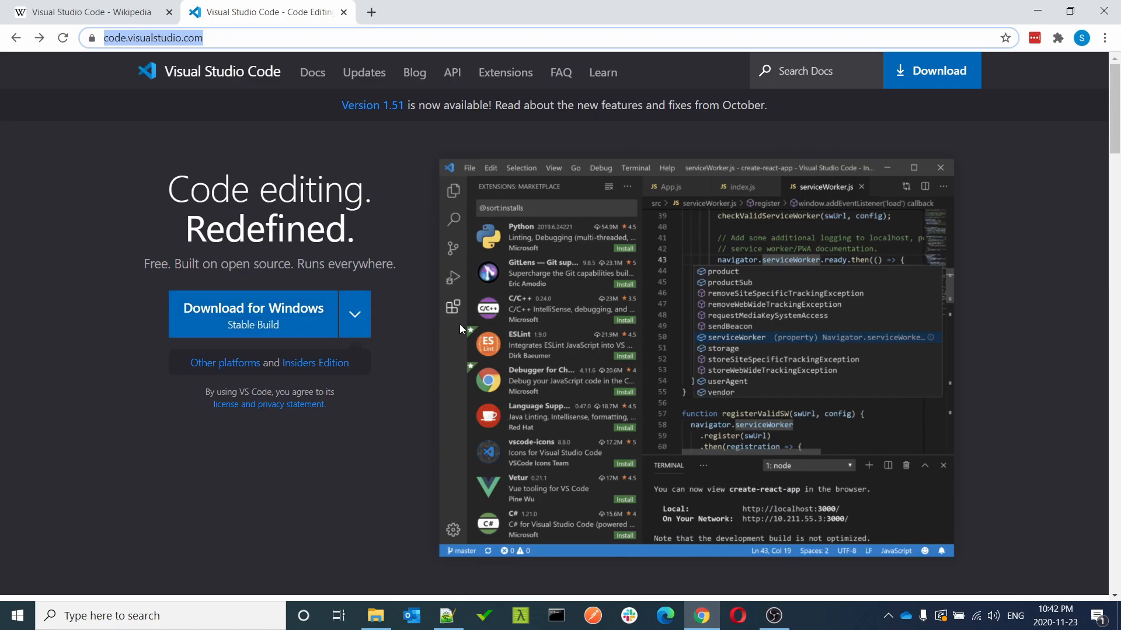
mouse_move(925, 126)
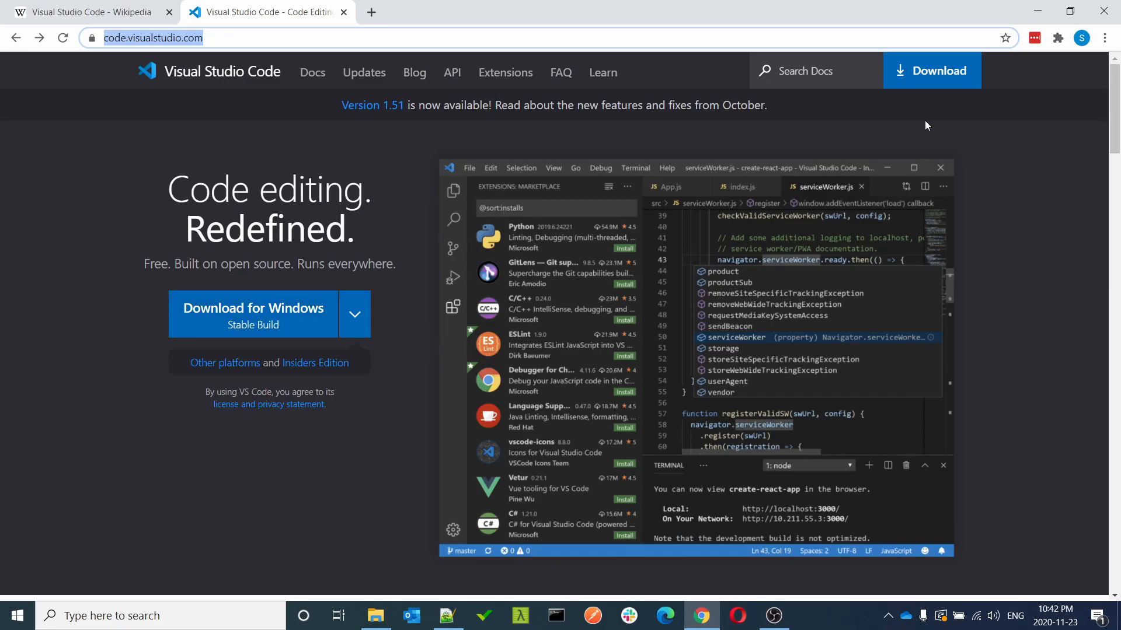
mouse_move(932, 76)
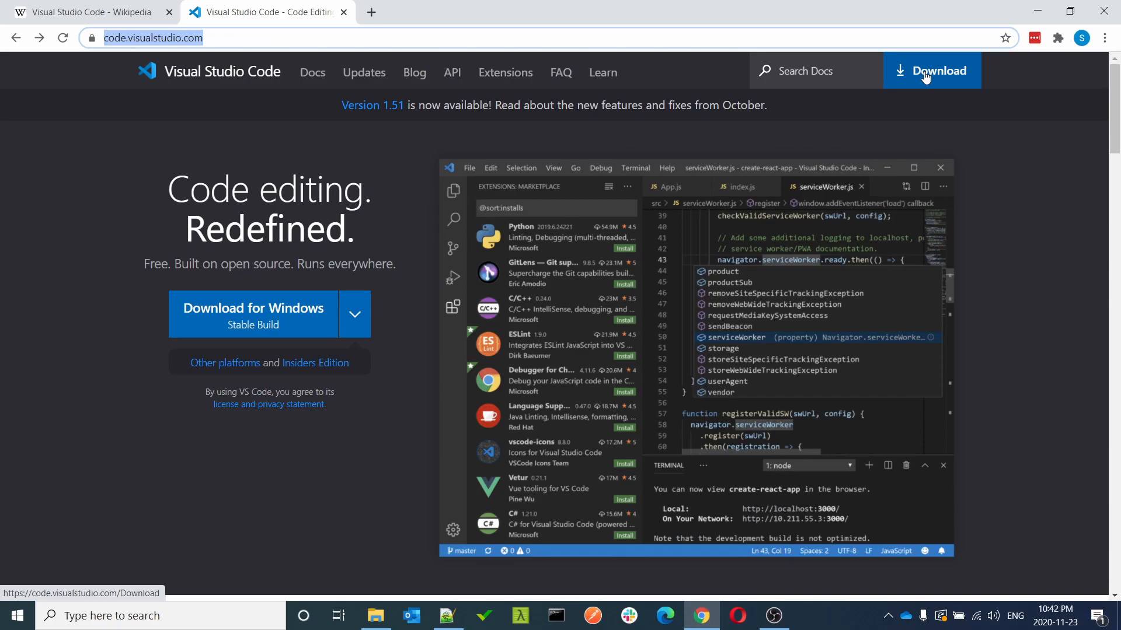
left_click(932, 71)
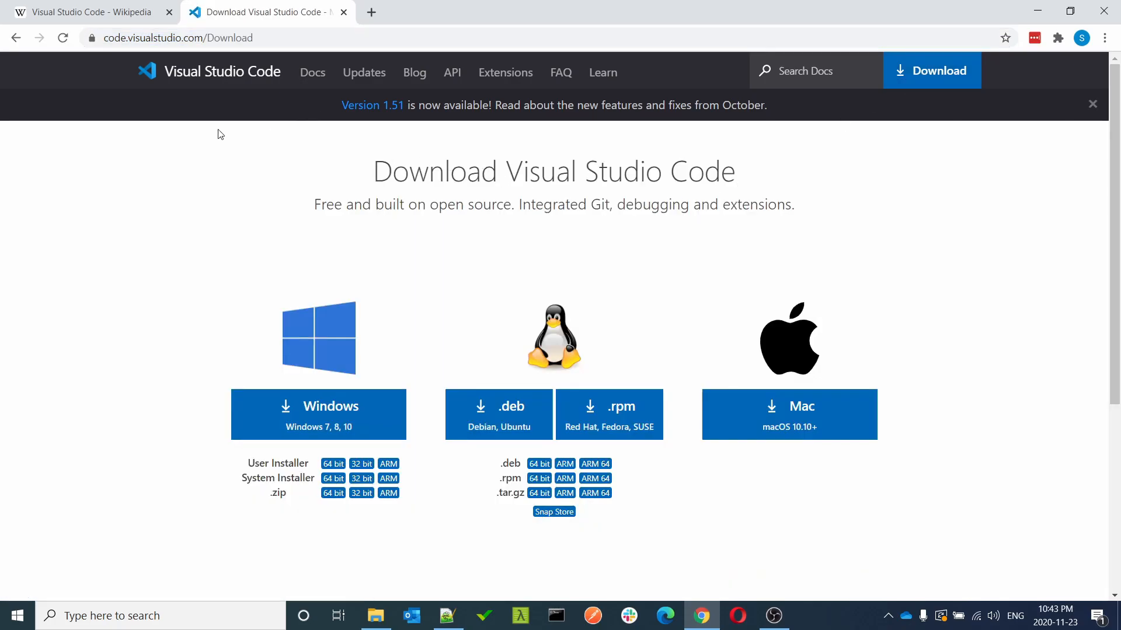
mouse_move(1016, 497)
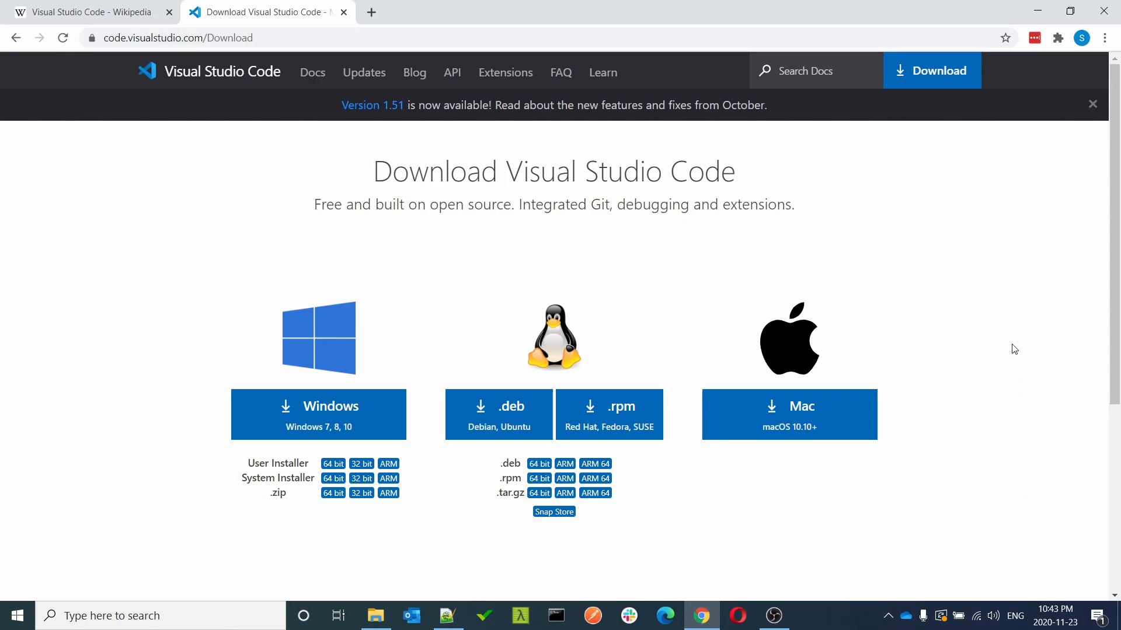
mouse_move(1006, 336)
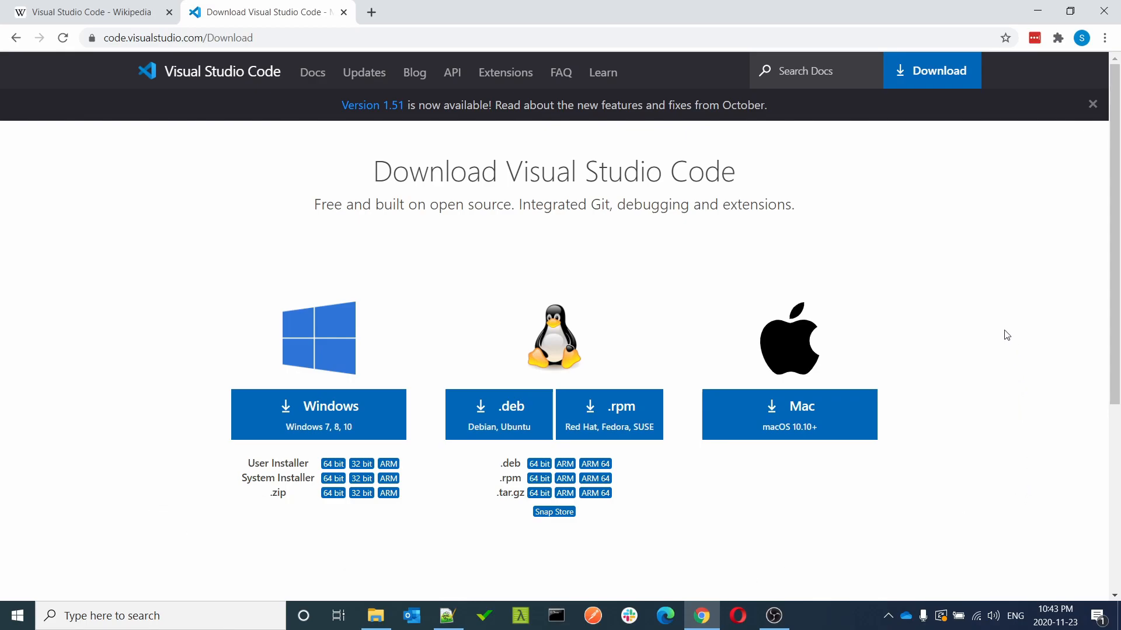
mouse_move(564, 479)
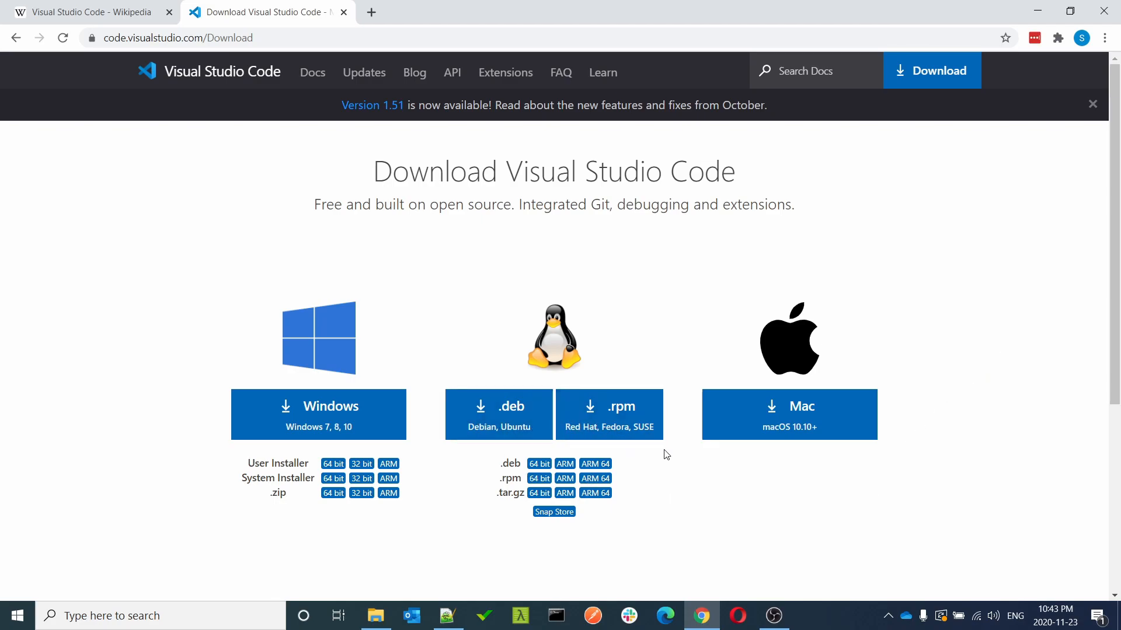
mouse_move(306, 513)
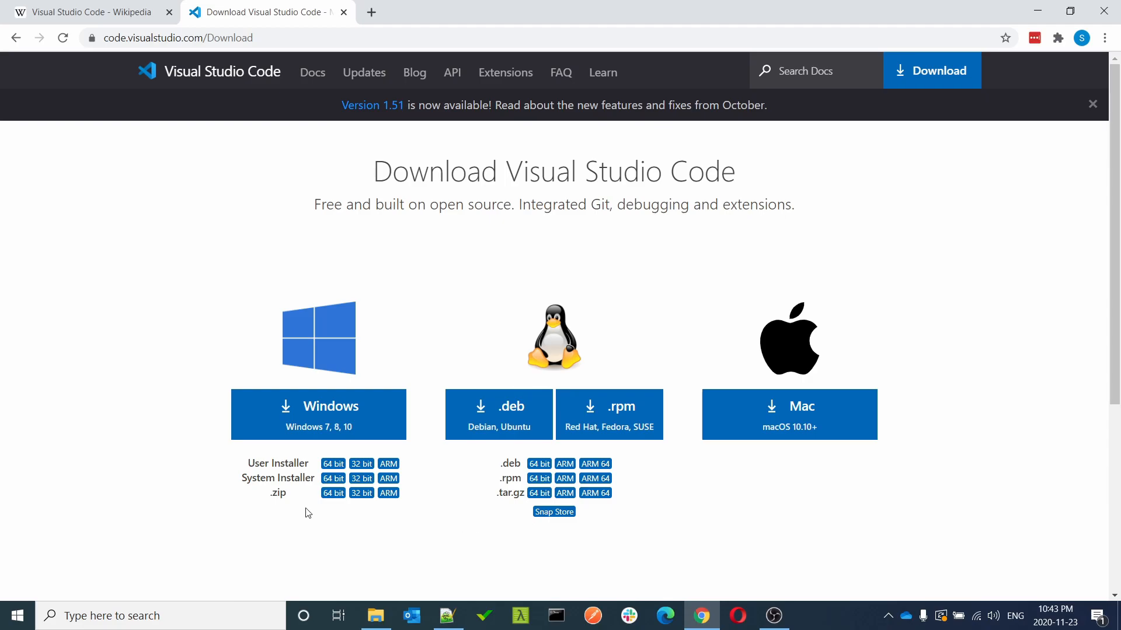
mouse_move(349, 443)
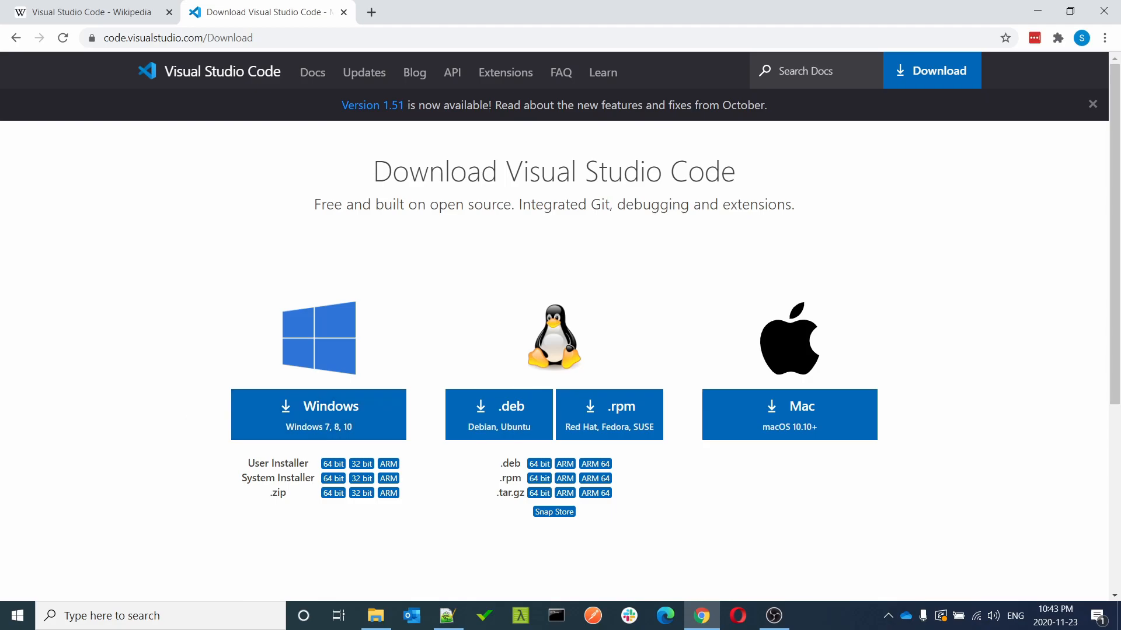
mouse_move(337, 411)
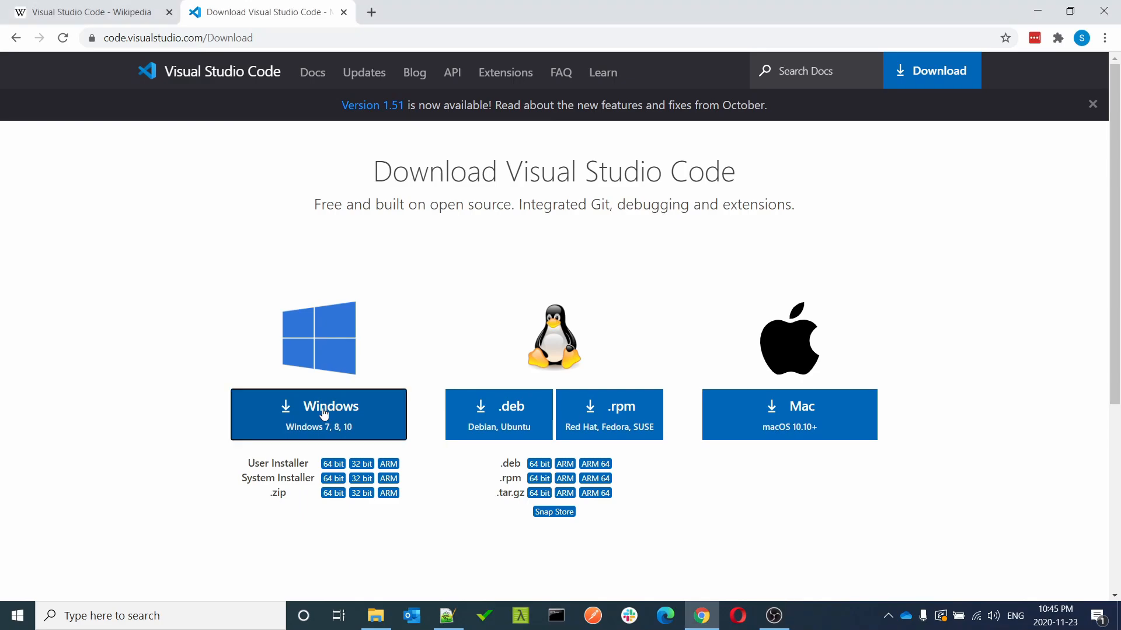
Step: Download the Windows user installer, accept the license agreement, and continue
left_click(318, 414)
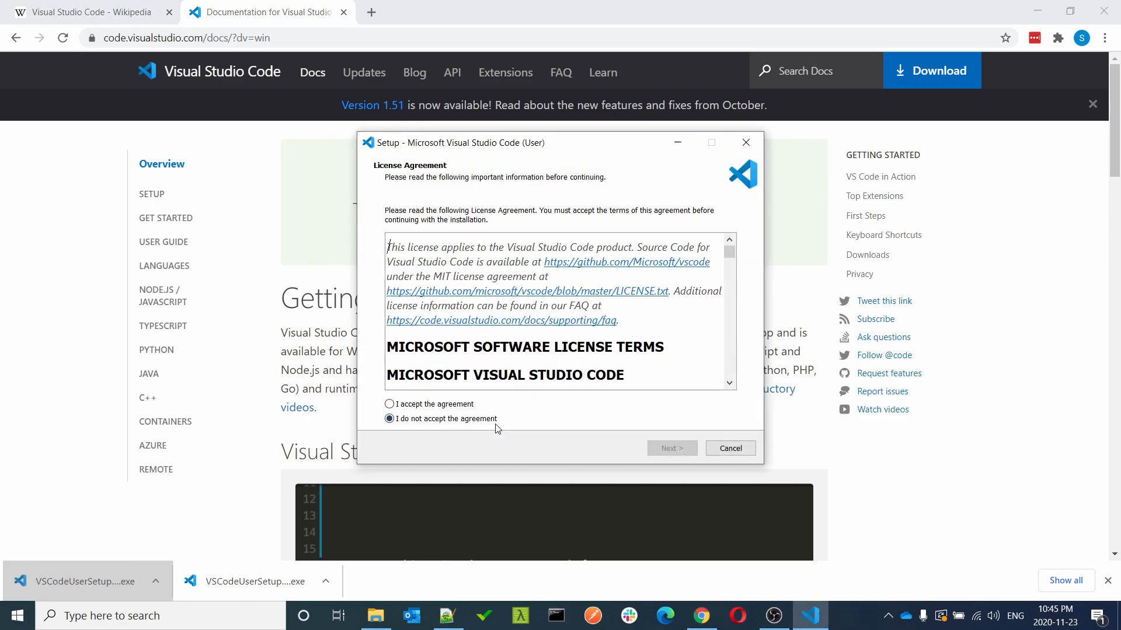
mouse_move(393, 292)
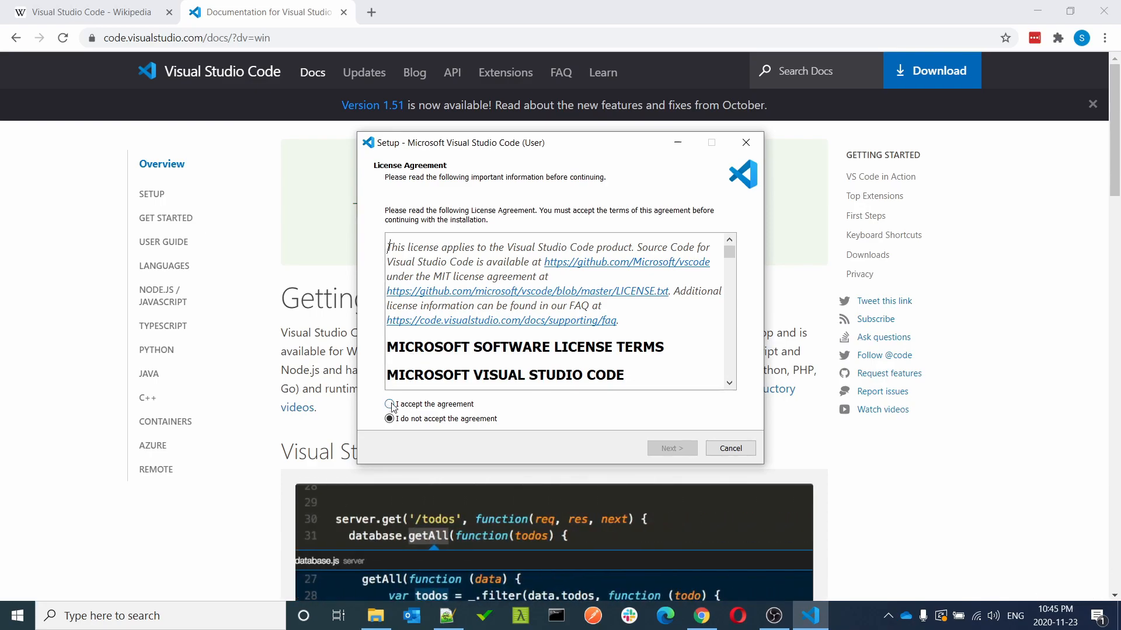
left_click(389, 403)
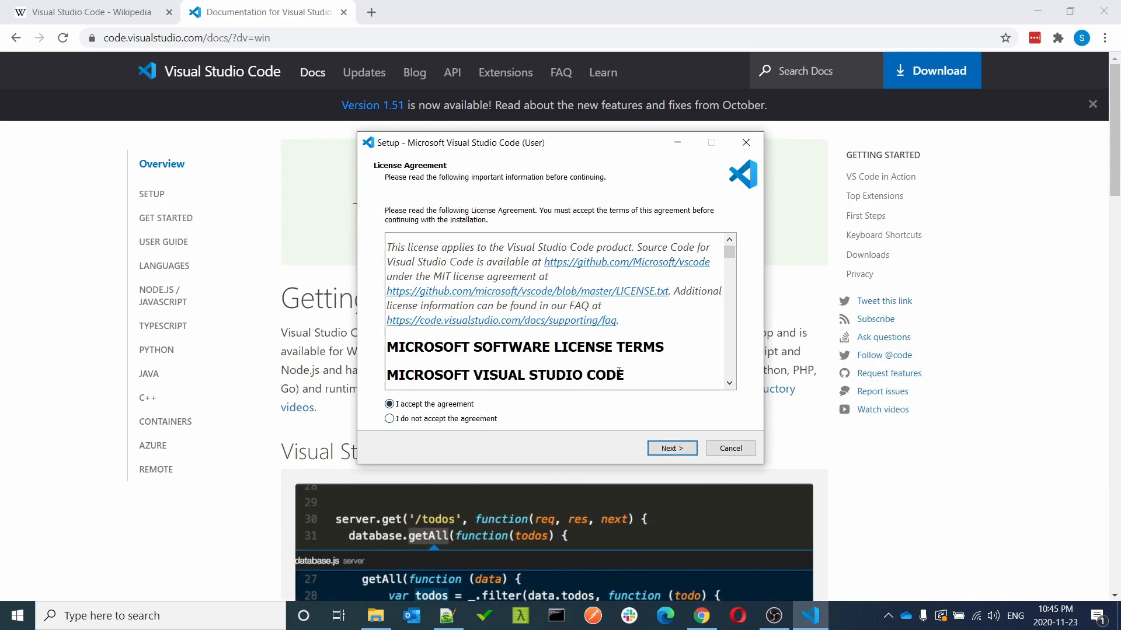
left_click(670, 449)
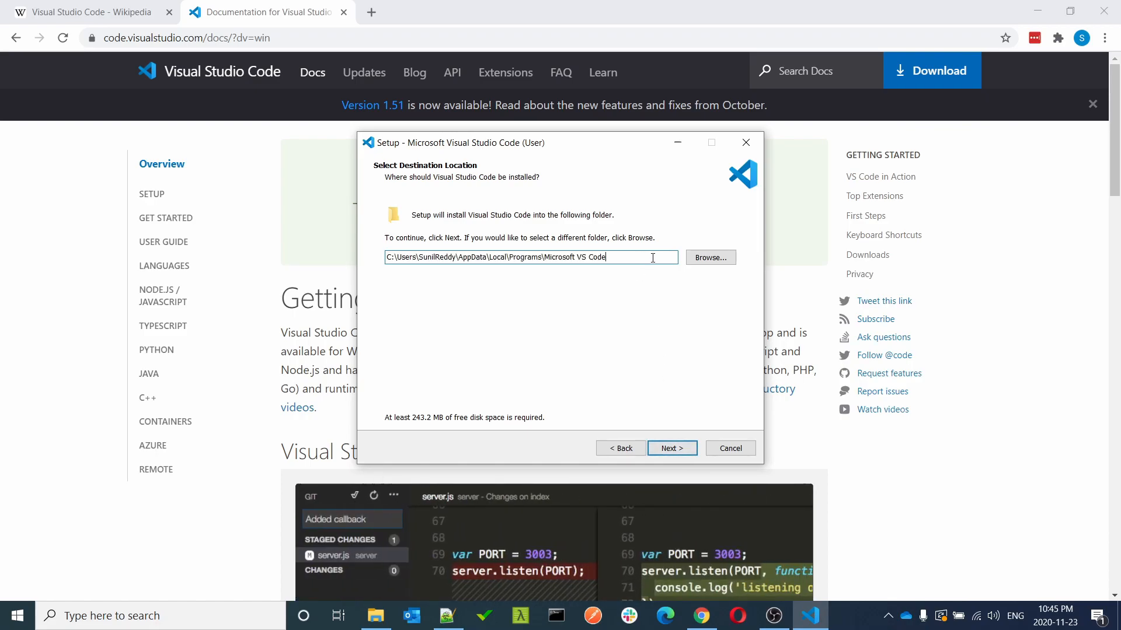
Step: Keep the default Microsoft VS Code install folder after dismissing the folder browser
triple_click(529, 258)
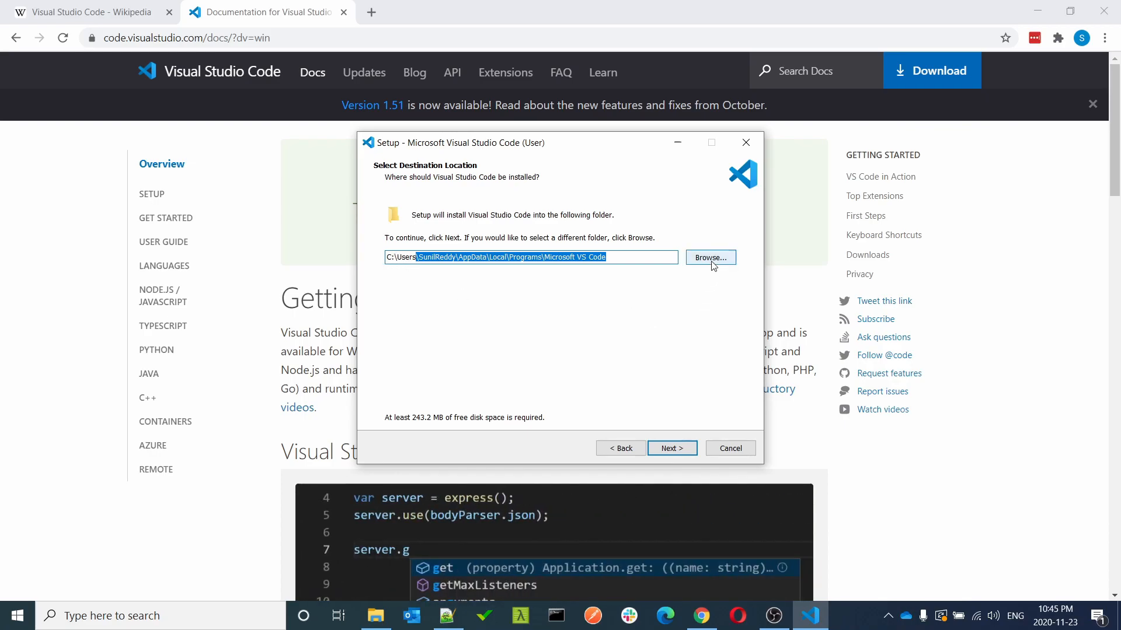
left_click(709, 257)
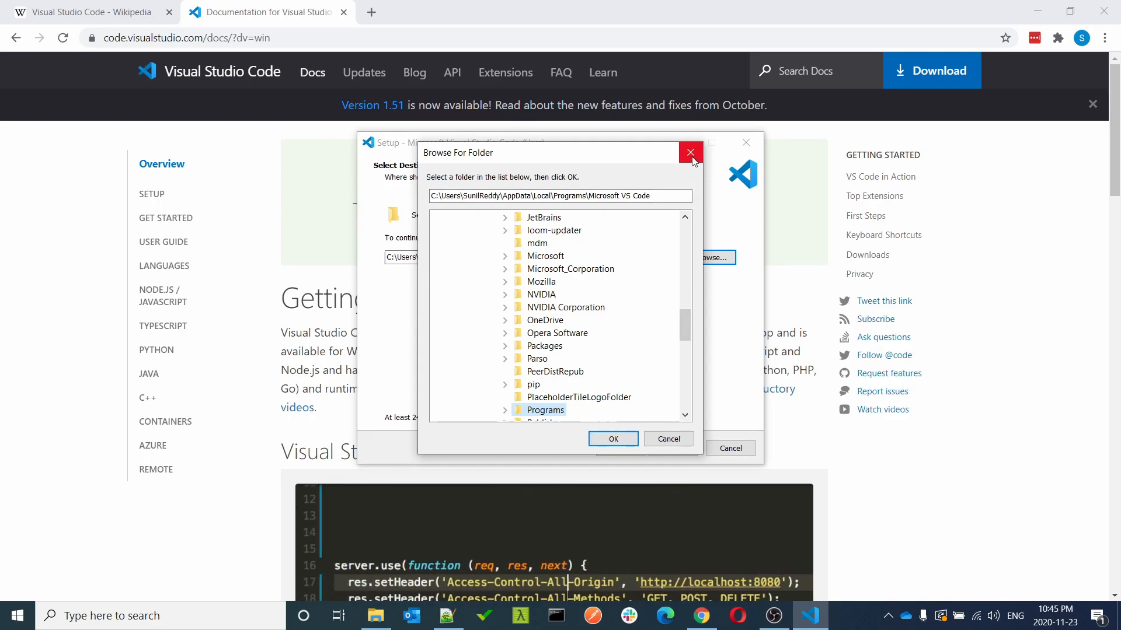
left_click(690, 153)
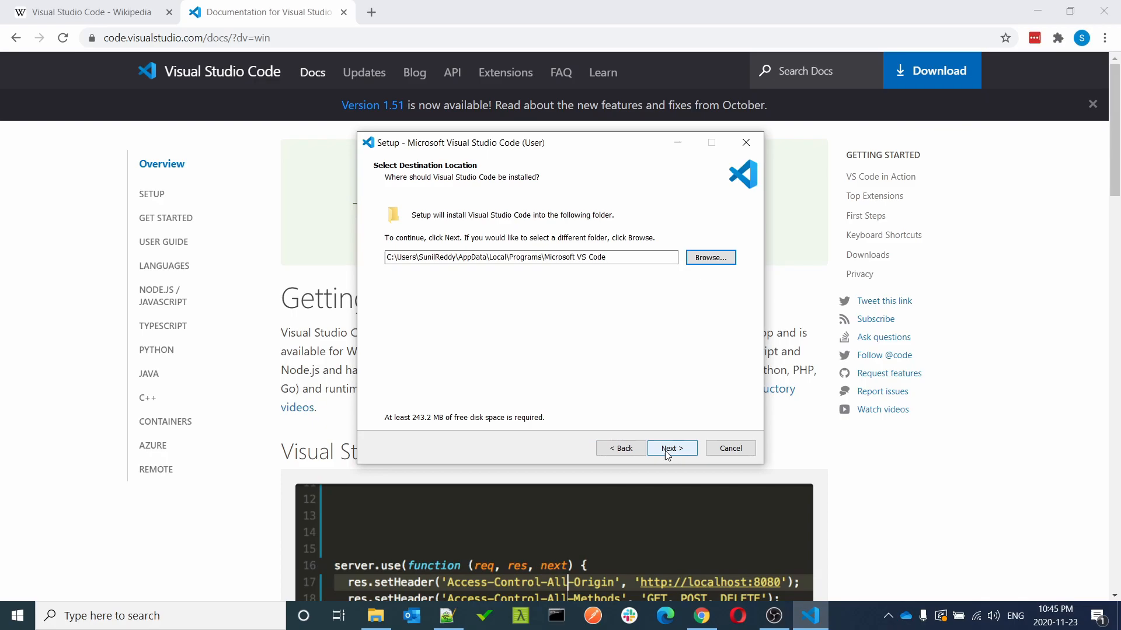
left_click(670, 448)
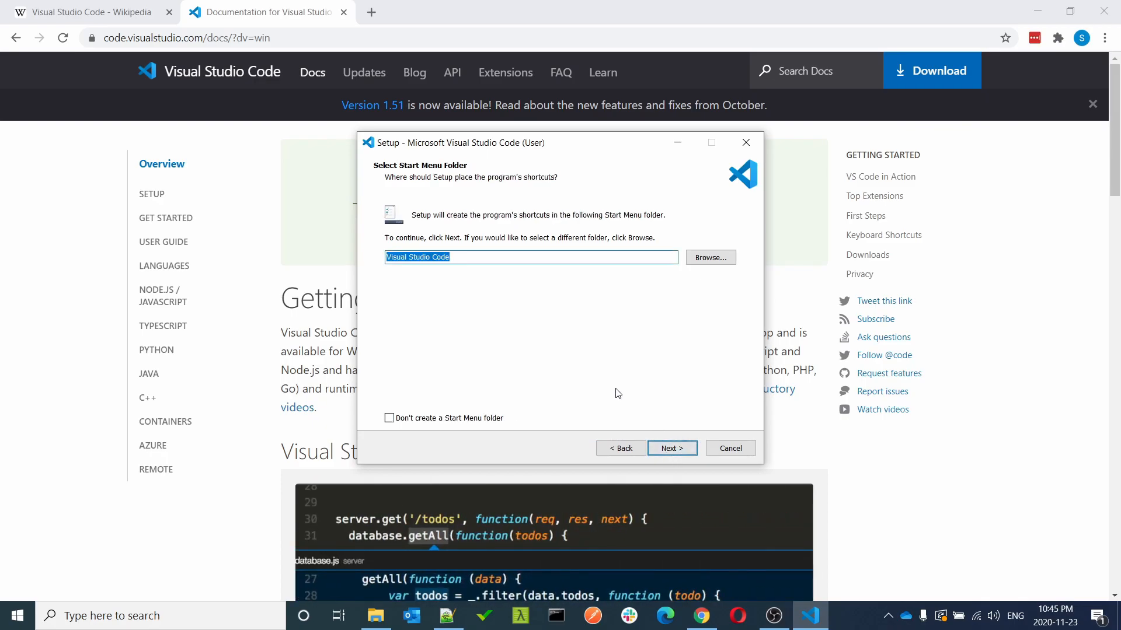
mouse_move(678, 480)
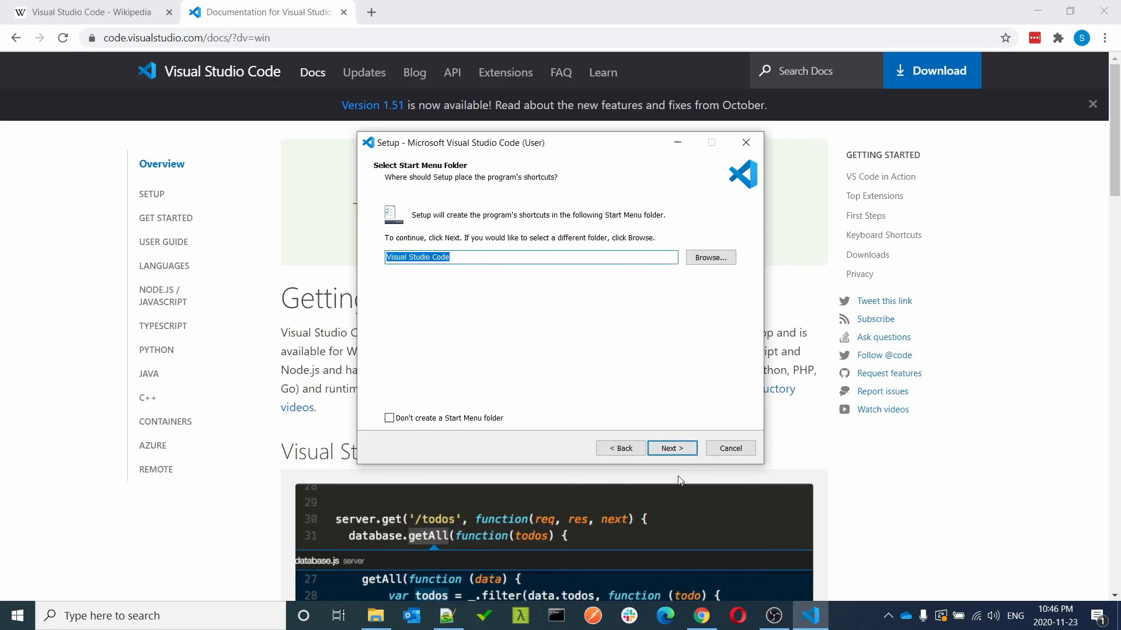
Step: Keep the Start Menu folder, enable desktop icon and both Open with Code options, then install
left_click(671, 448)
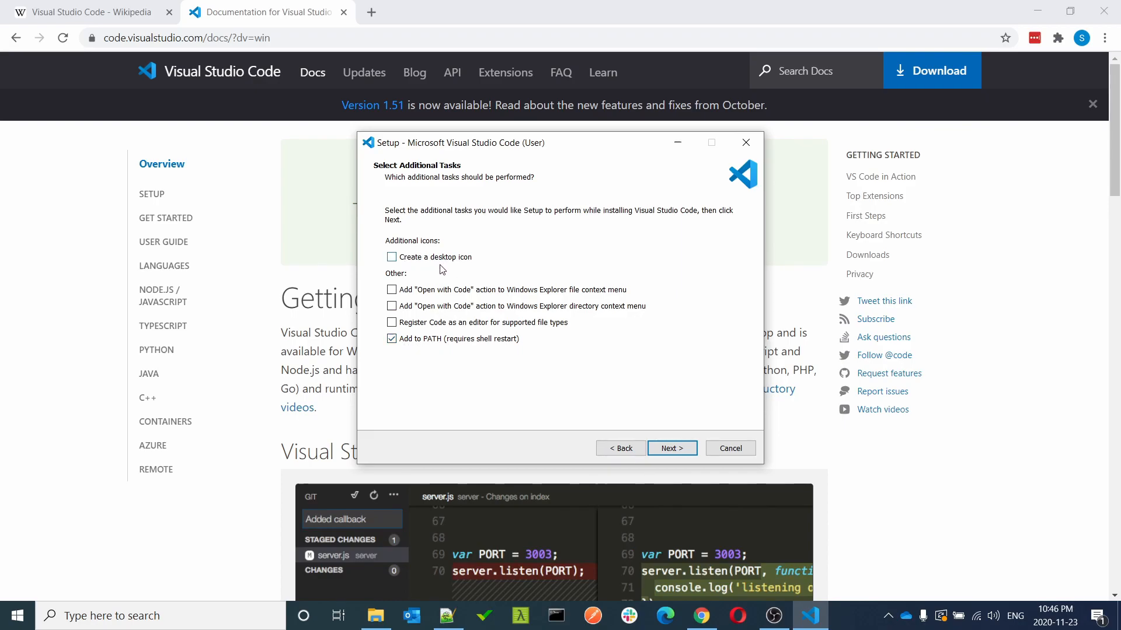
left_click(392, 257)
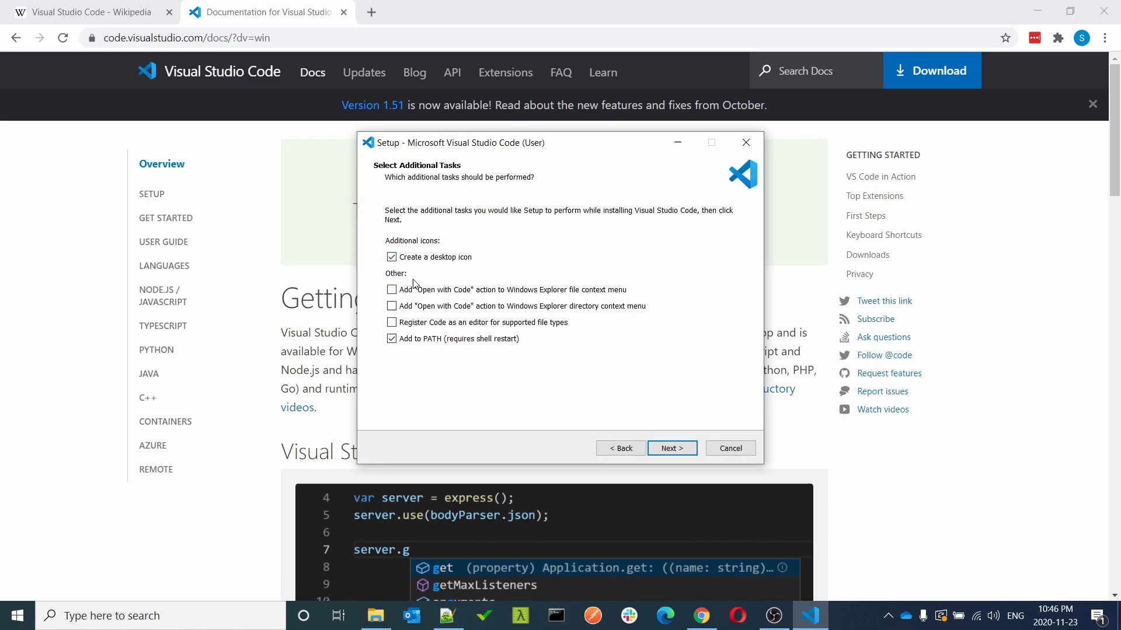
left_click(391, 290)
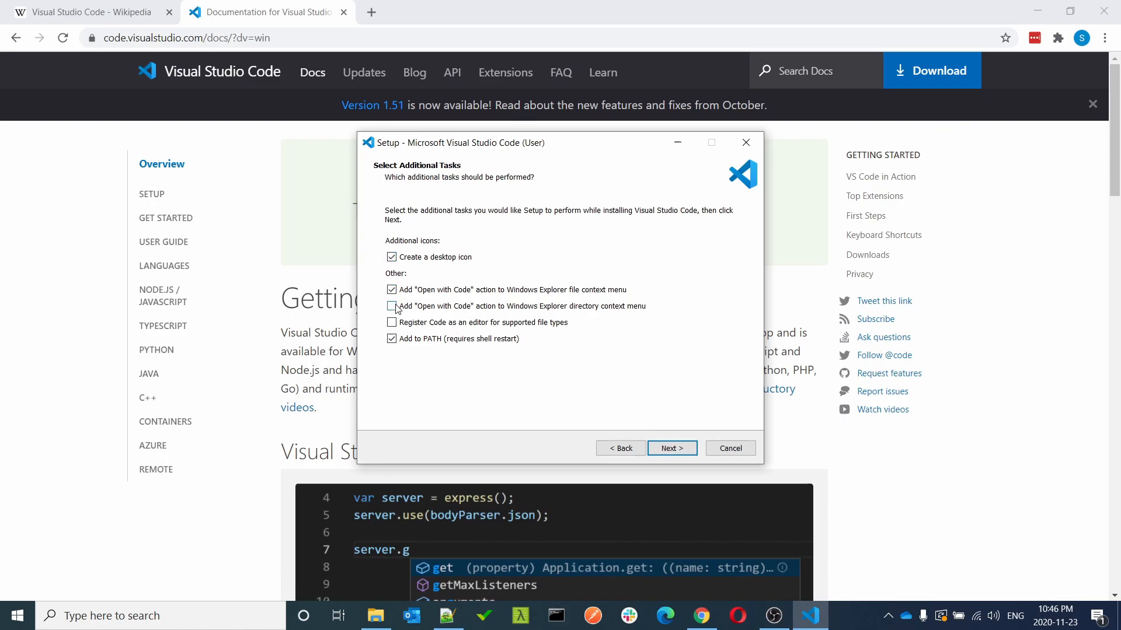
left_click(391, 306)
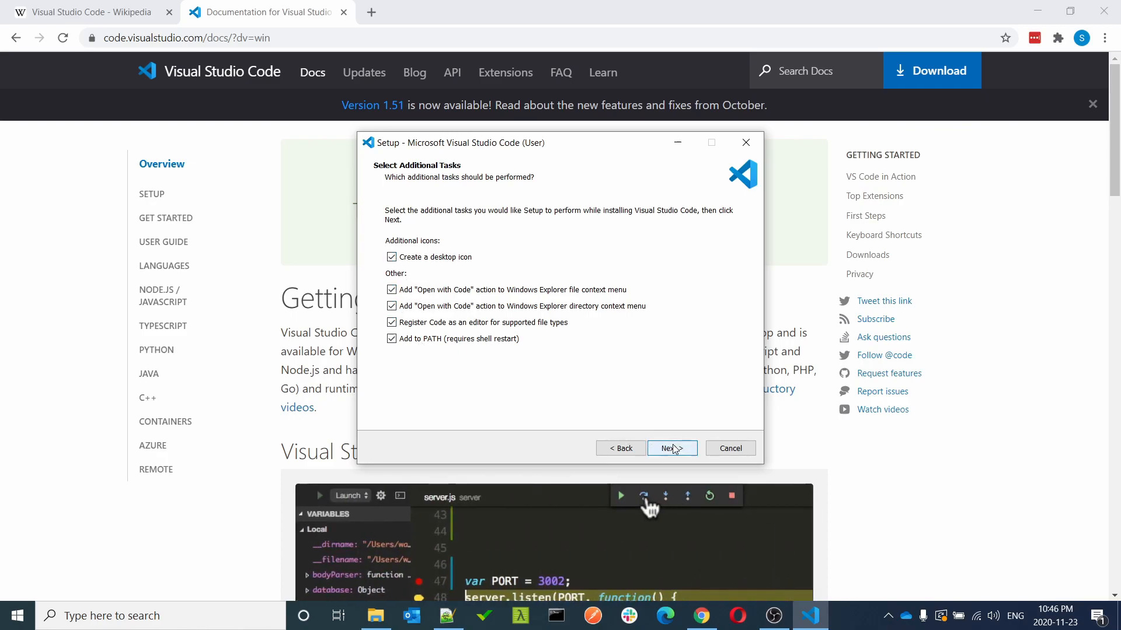
left_click(672, 448)
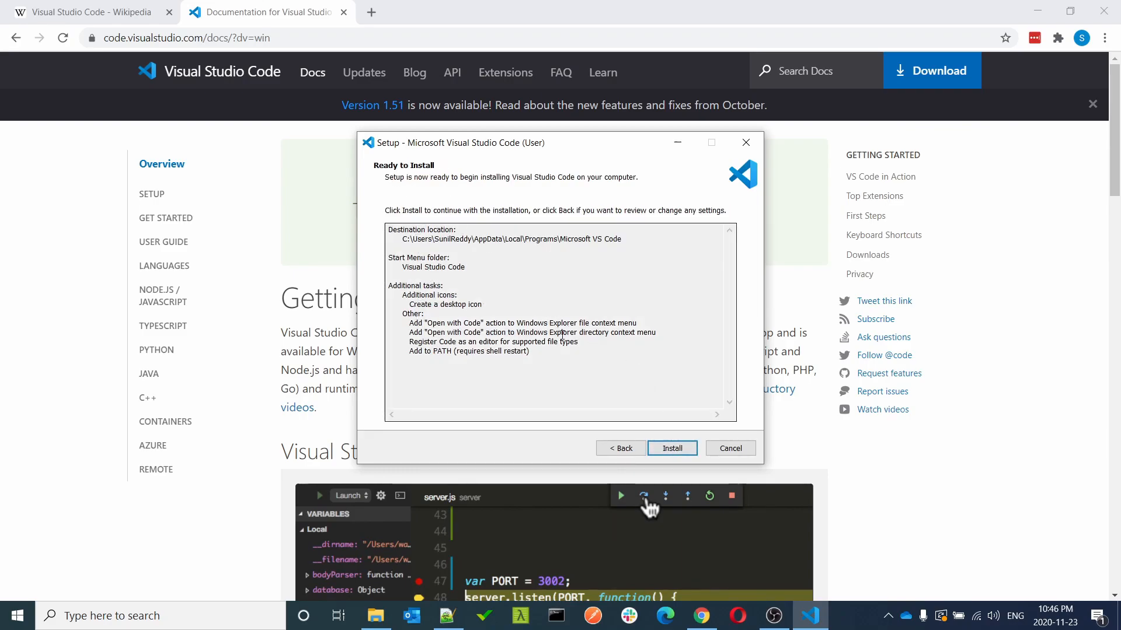
left_click(671, 448)
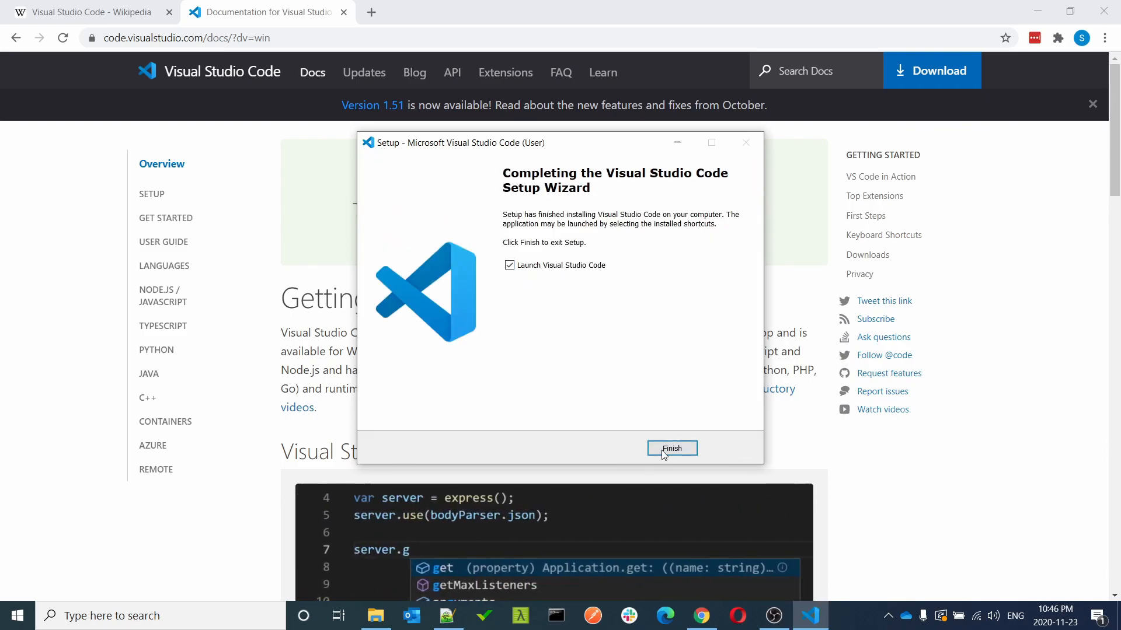
Step: Finish setup and bring the launched VS Code window showing test.py to the front
left_click(671, 448)
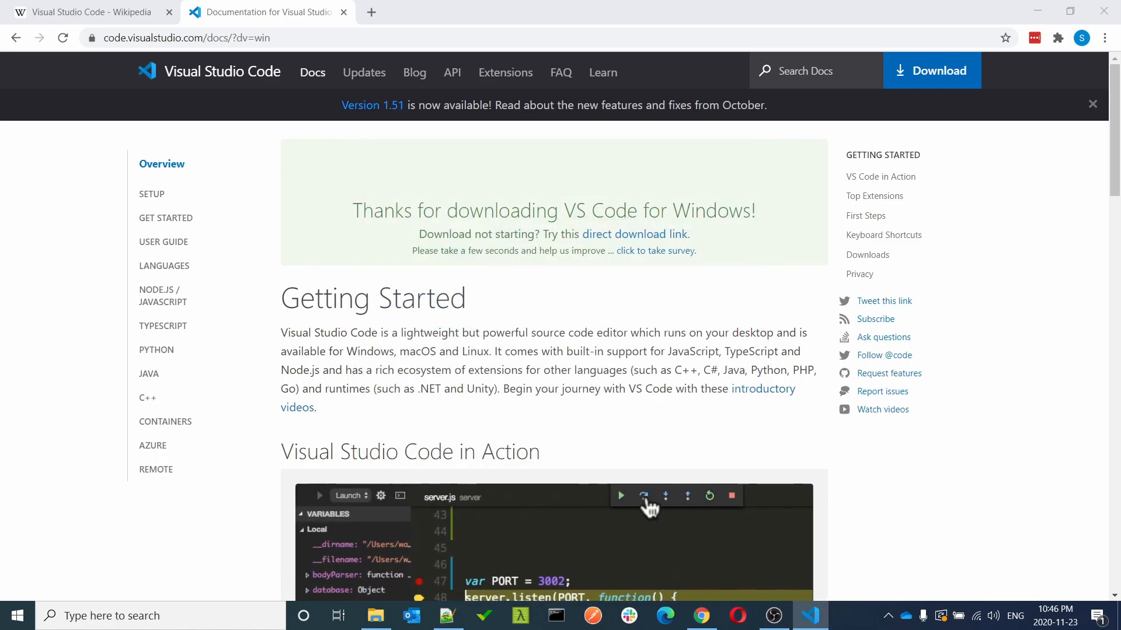
left_click(808, 615)
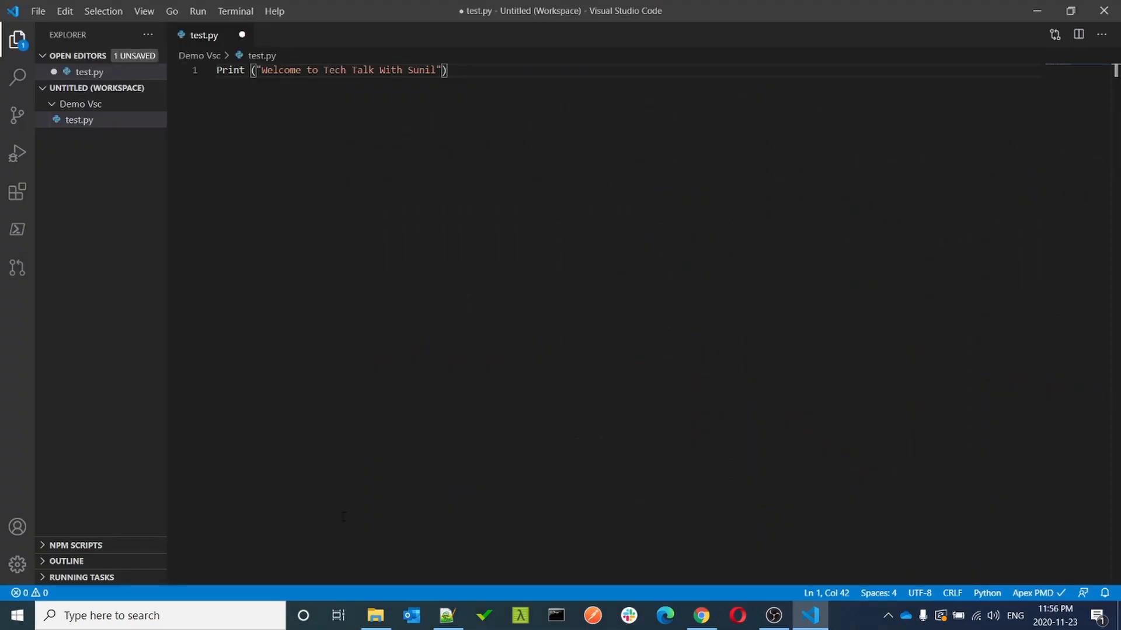